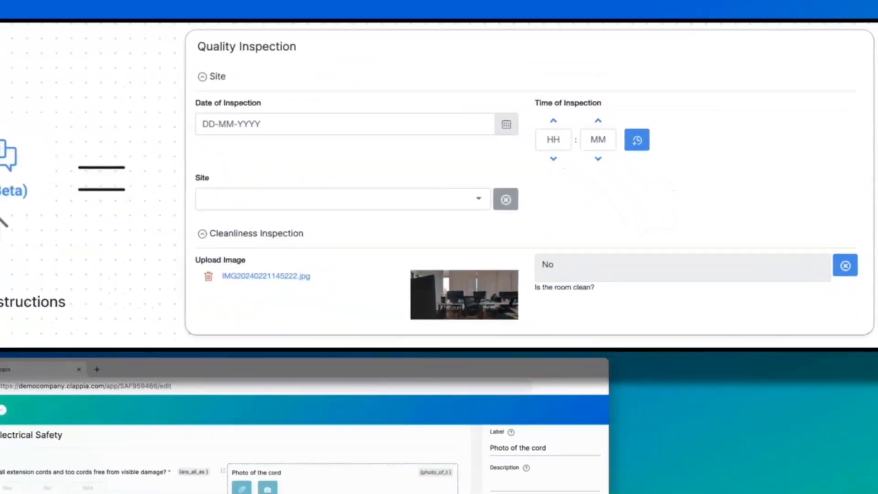
# - Open the Quality Inspection app from the dashboard and browse its Site and General sections
pyautogui.scroll(-3)
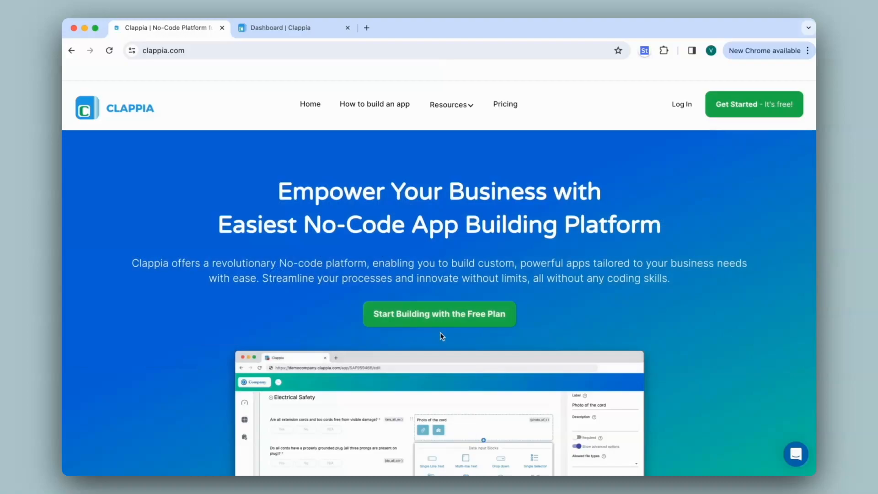
pyautogui.click(293, 28)
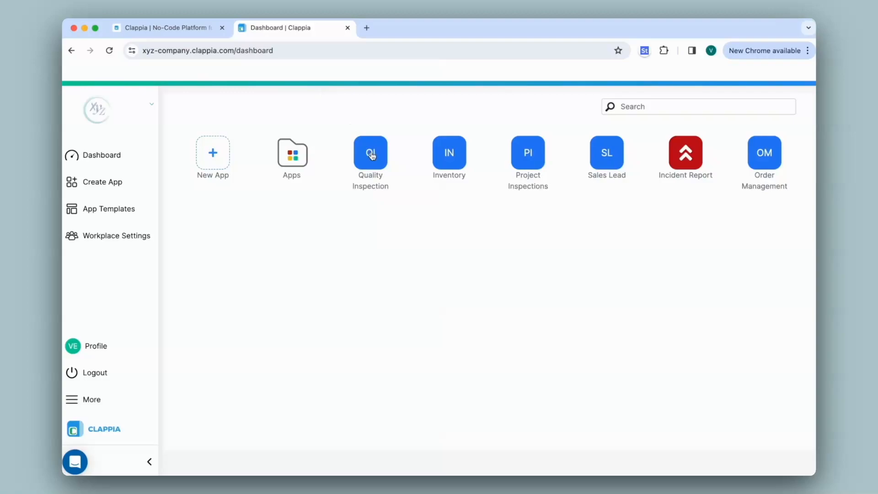
pyautogui.click(370, 152)
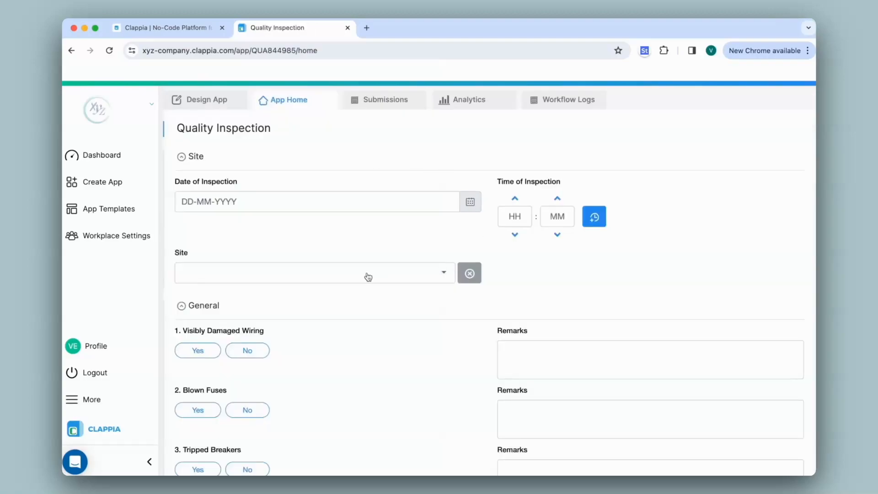
pyautogui.scroll(-3)
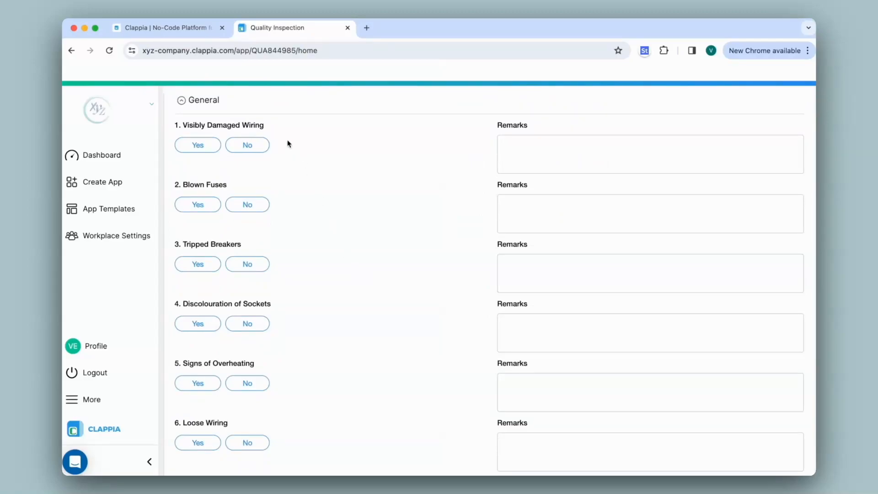
pyautogui.moveTo(297, 416)
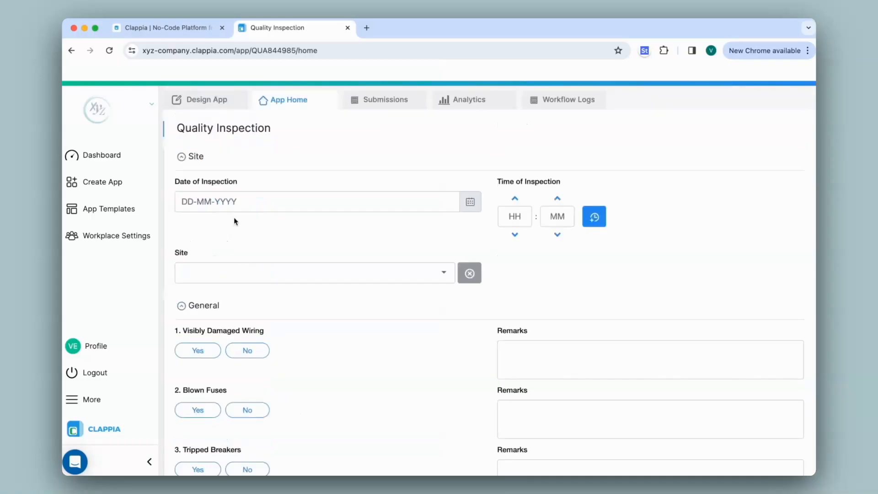
# - In Design App, delete the General checklist section and add a new section after Site
pyautogui.click(205, 99)
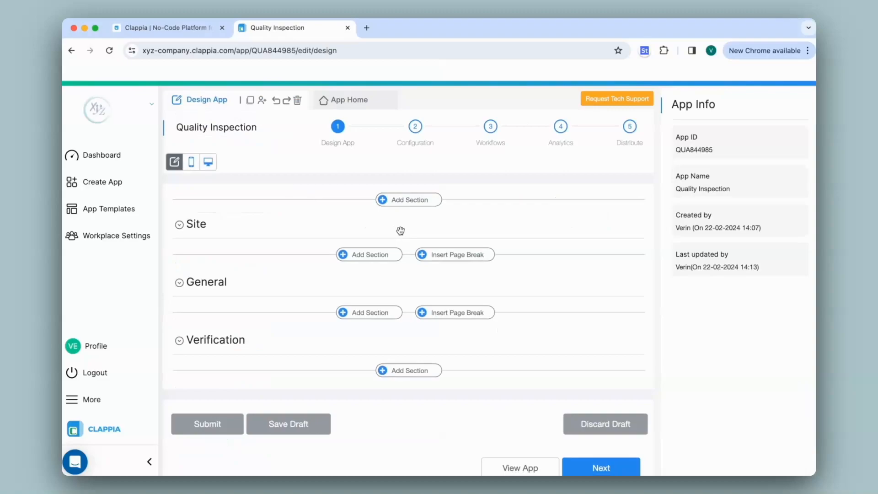
pyautogui.click(195, 225)
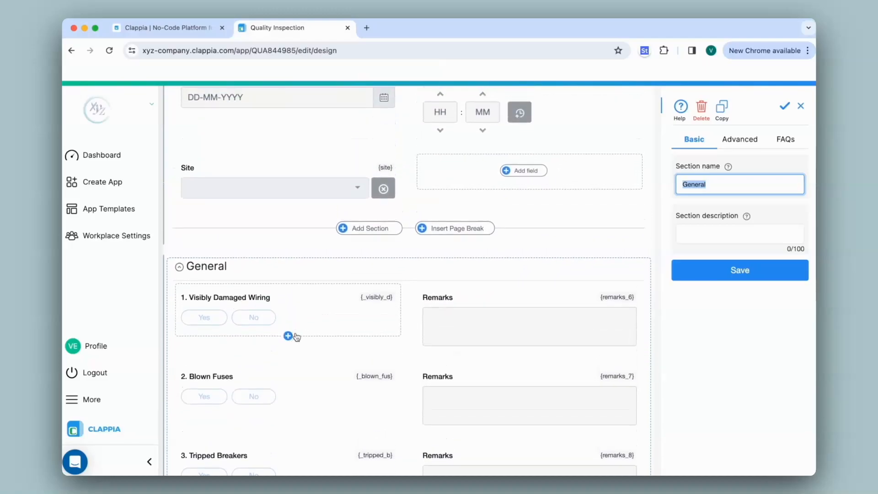
pyautogui.click(700, 106)
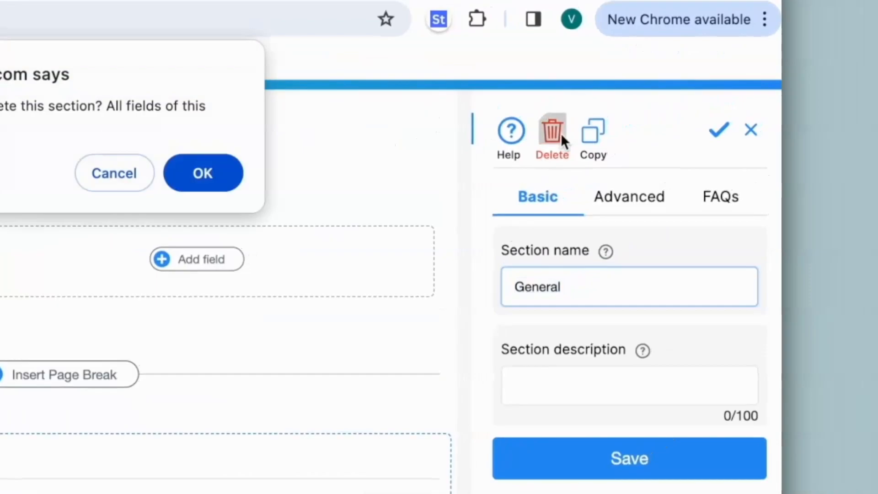
pyautogui.click(203, 172)
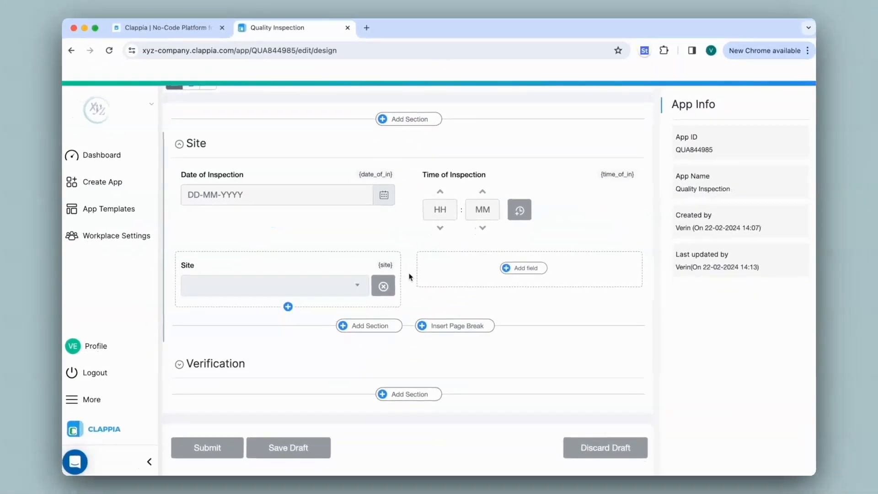
pyautogui.click(368, 325)
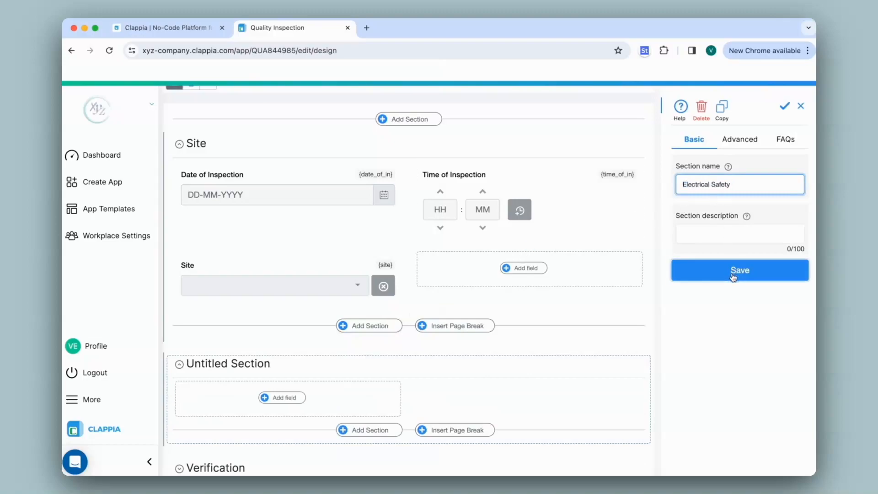
# - Save the Electrical Safety section and add an 'Upload Image' field that also allows gallery uploads
pyautogui.click(739, 270)
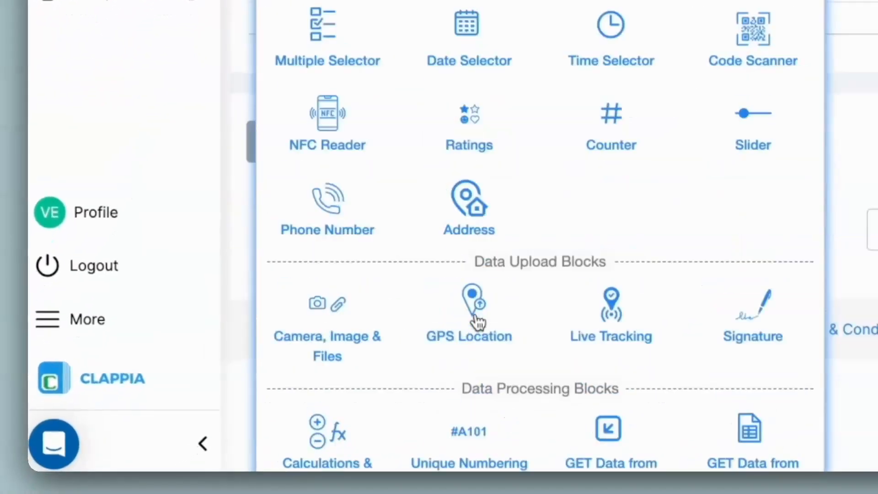
pyautogui.scroll(-3)
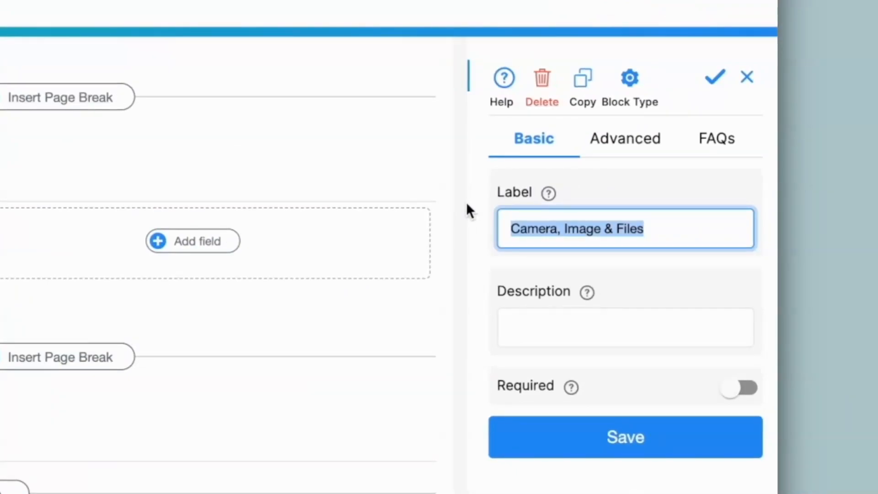
pyautogui.moveTo(701, 229)
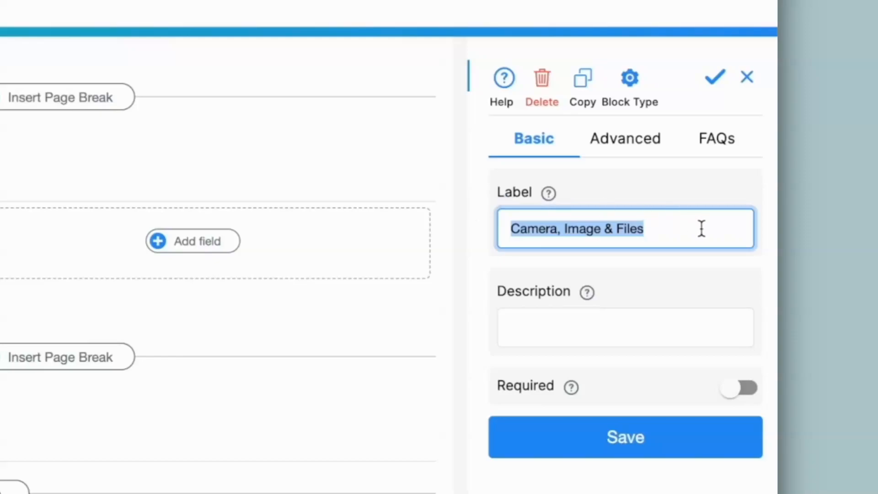
pyautogui.write('Upload Image')
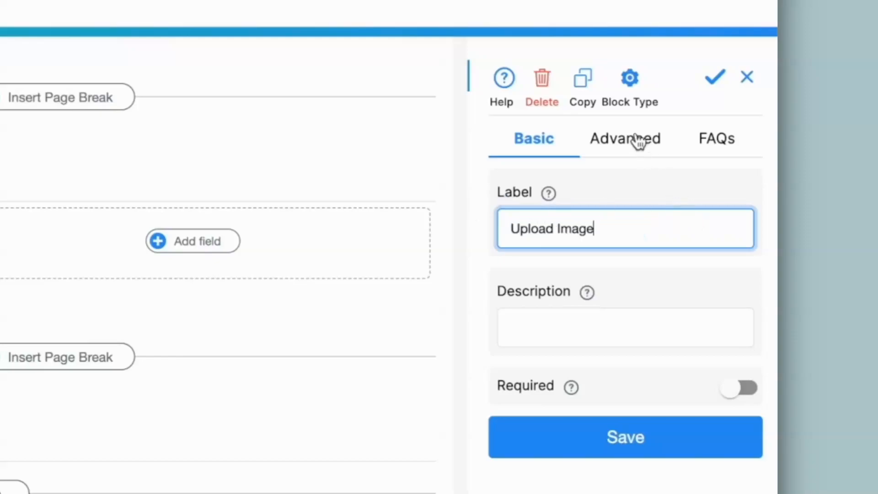
pyautogui.click(625, 138)
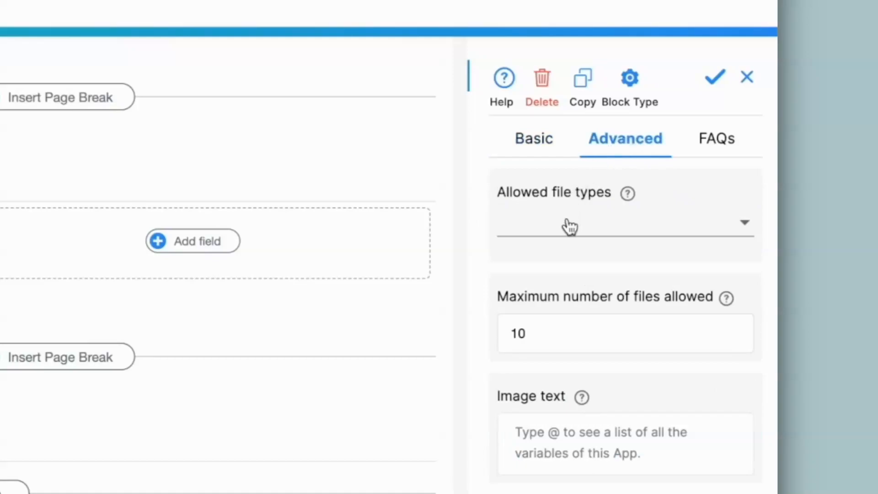
pyautogui.click(623, 222)
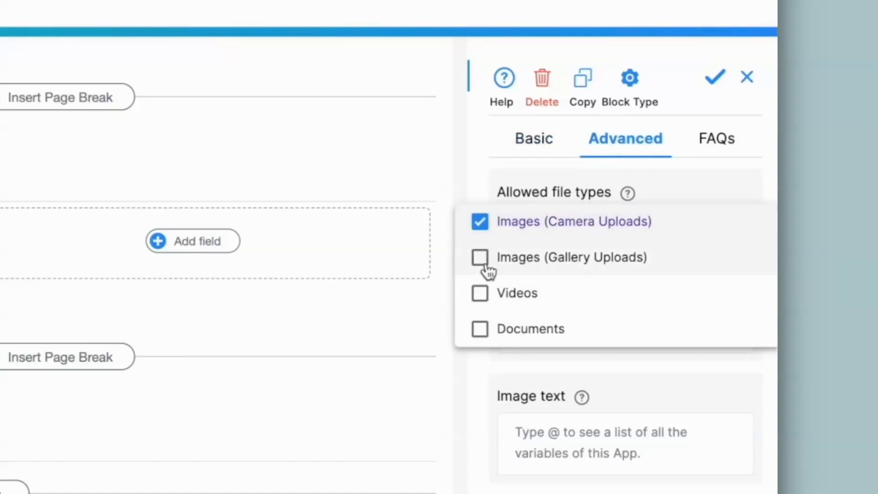
pyautogui.click(480, 257)
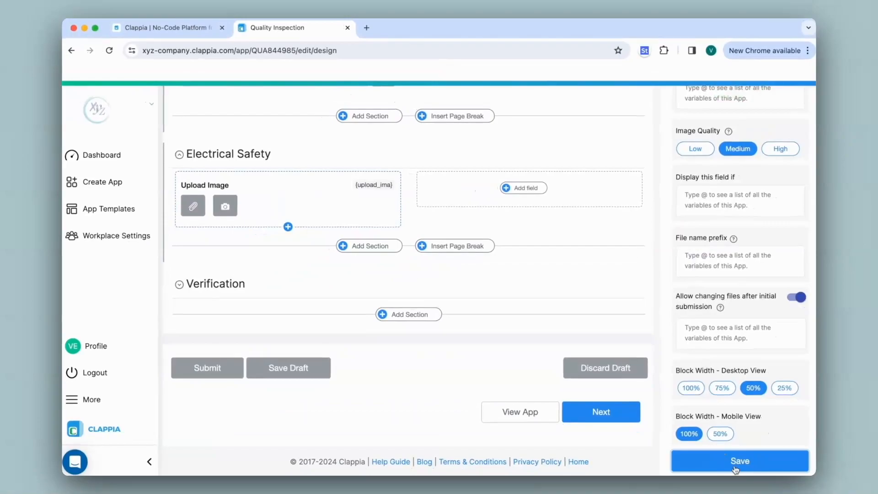
# - Save the Upload Image field and add an AI (Beta) block to the section
pyautogui.click(523, 187)
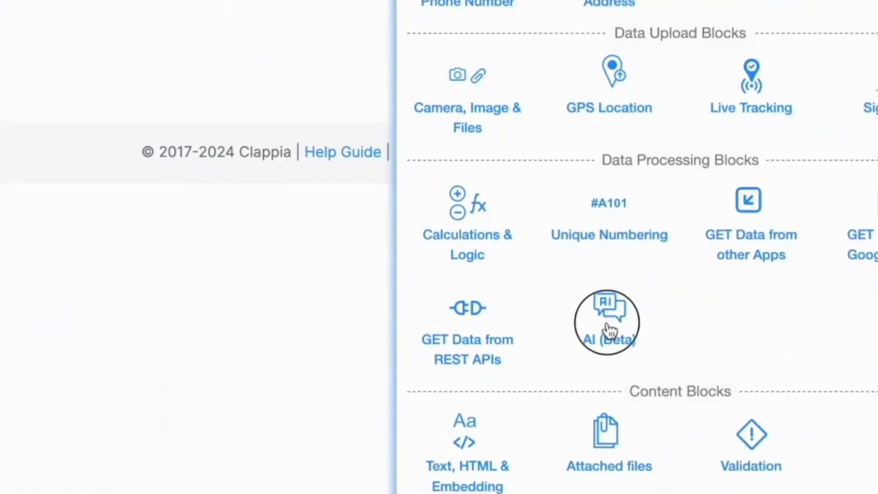
pyautogui.click(608, 321)
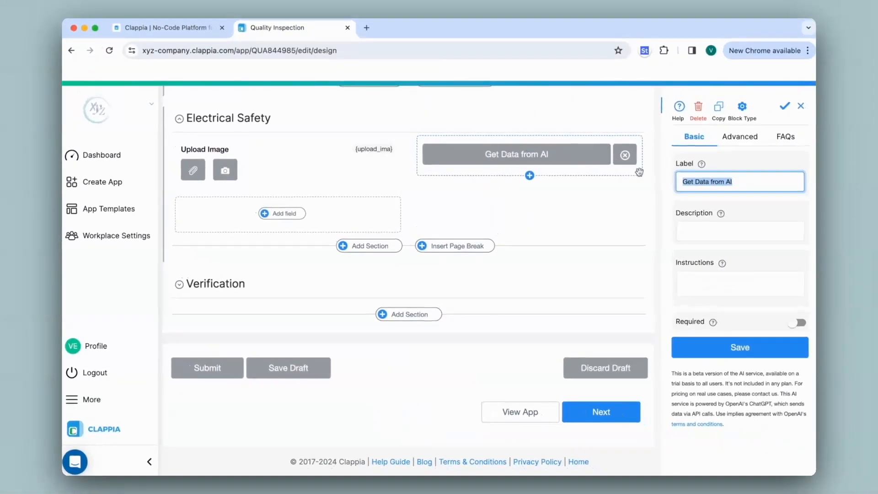
pyautogui.moveTo(660, 178)
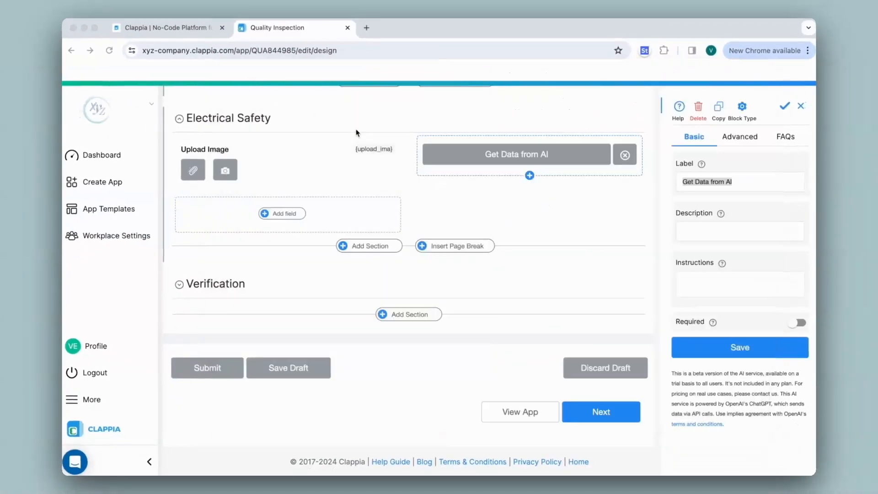
pyautogui.write('Determine Quality')
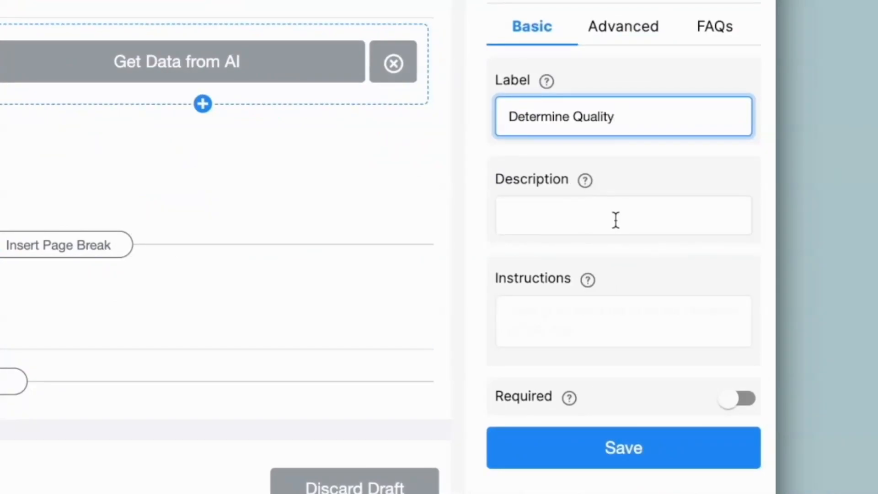
pyautogui.click(616, 116)
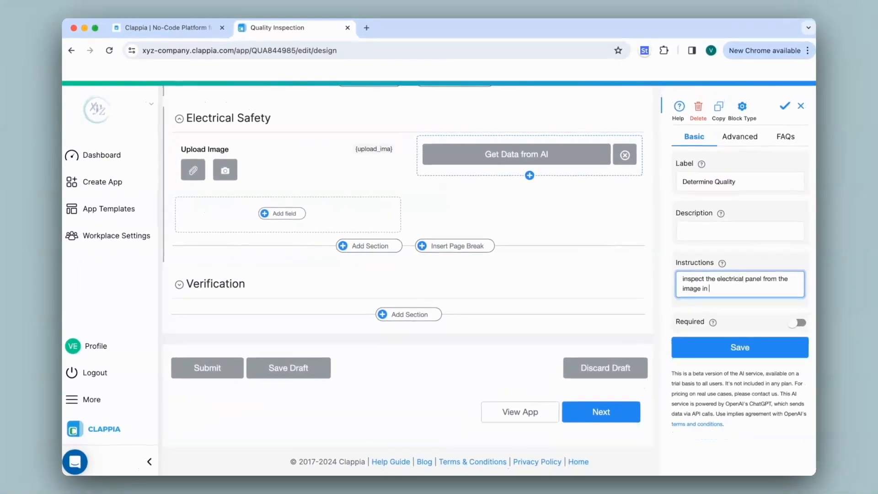
pyautogui.write('@upl')
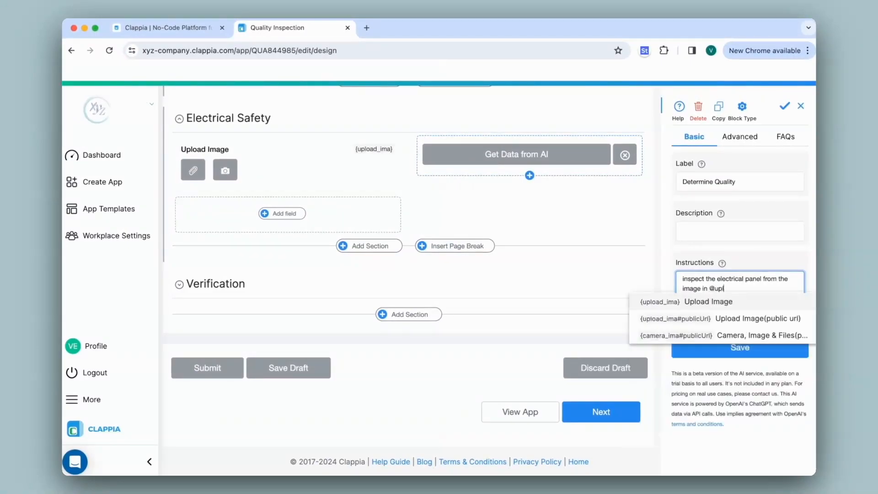
pyautogui.click(707, 302)
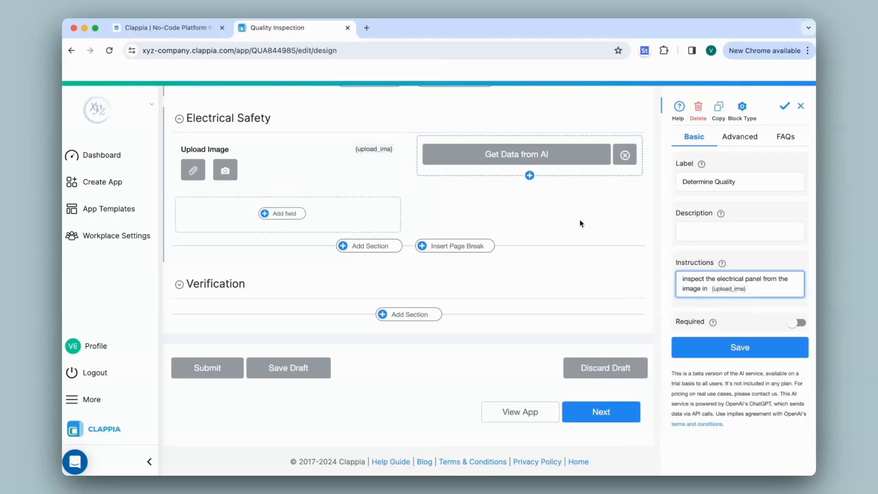
pyautogui.write('and determine whether it has')
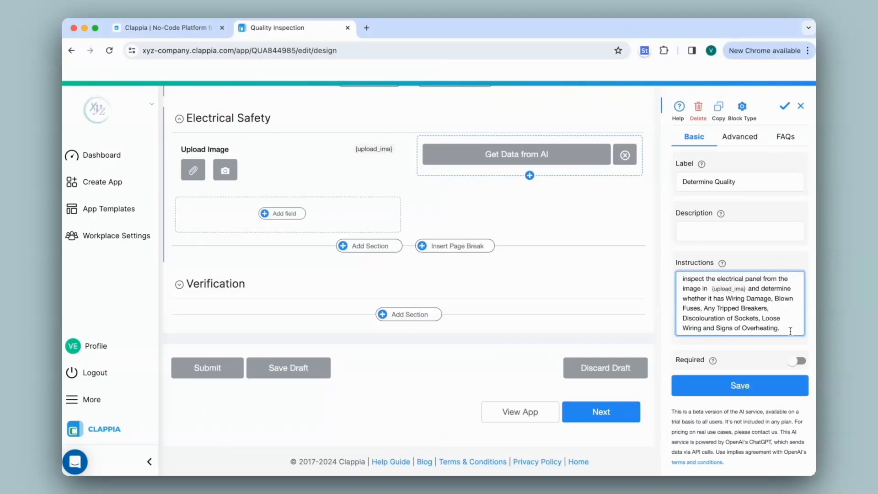
# - Review the AI block's Advanced settings, return to Basic, and save it
pyautogui.click(740, 136)
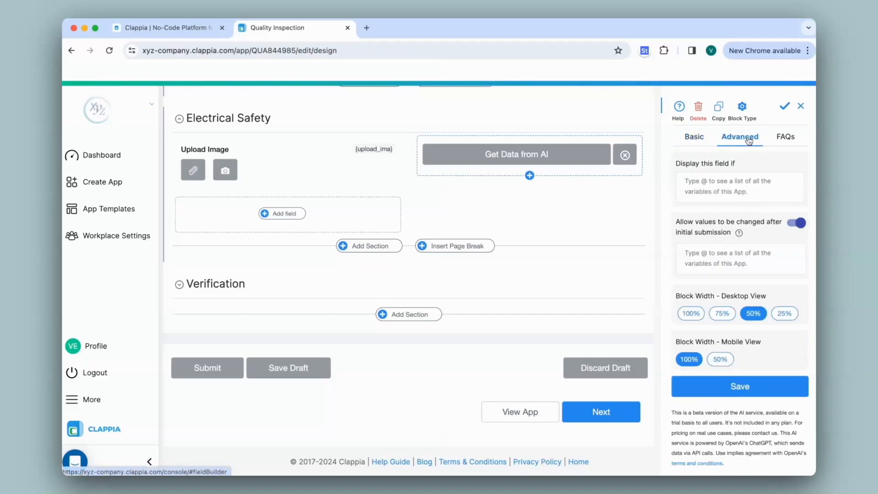
pyautogui.moveTo(746, 140)
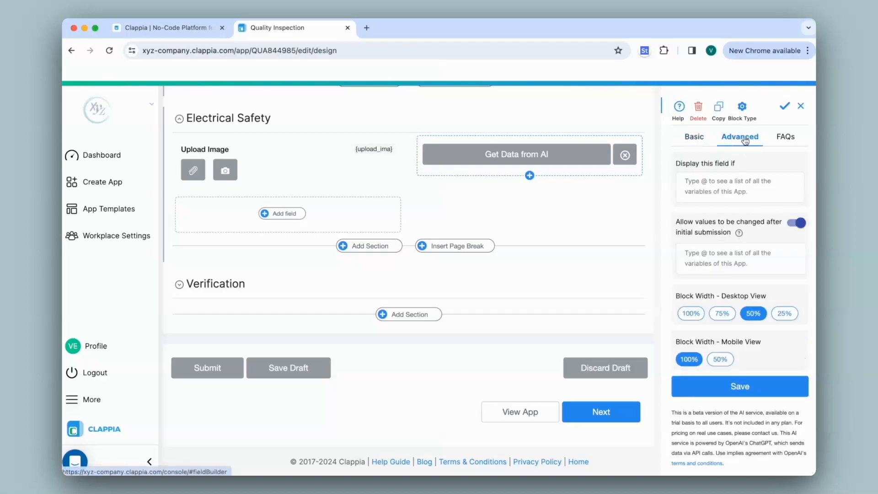
pyautogui.click(693, 136)
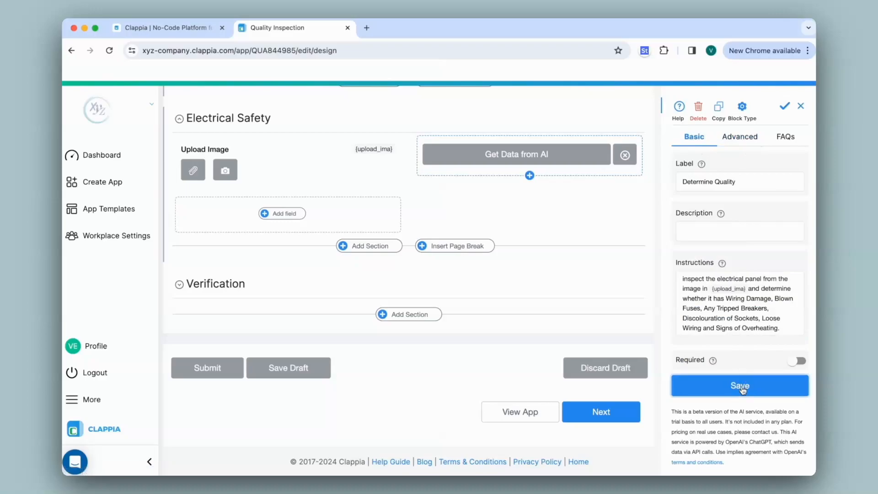
pyautogui.click(738, 385)
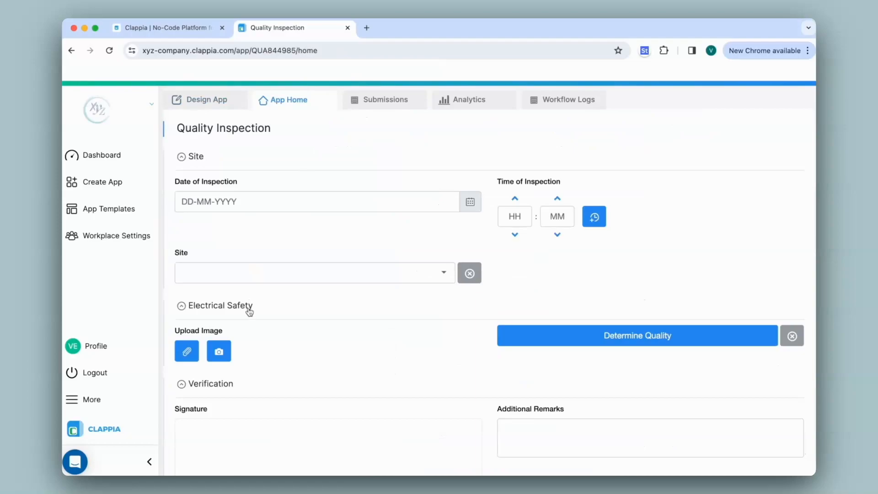
pyautogui.moveTo(244, 346)
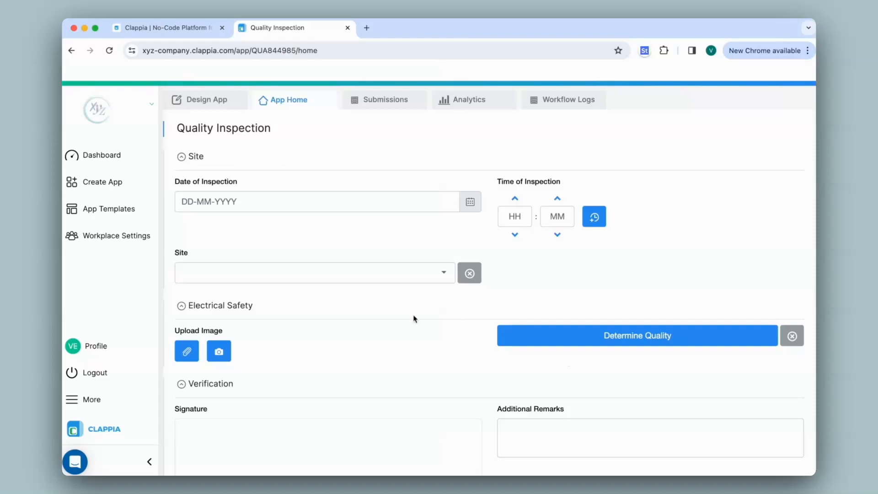
# - Attach electrical panel.jpg to the Upload Image field on the live form
pyautogui.click(187, 351)
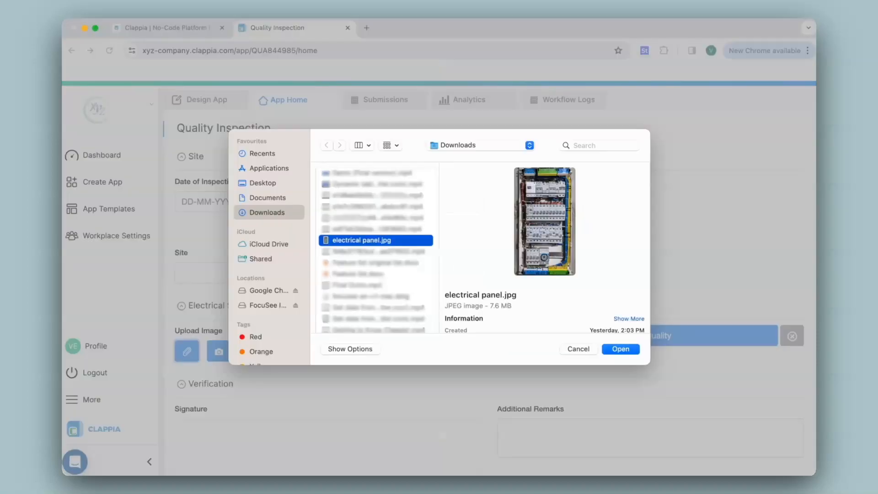
pyautogui.click(620, 348)
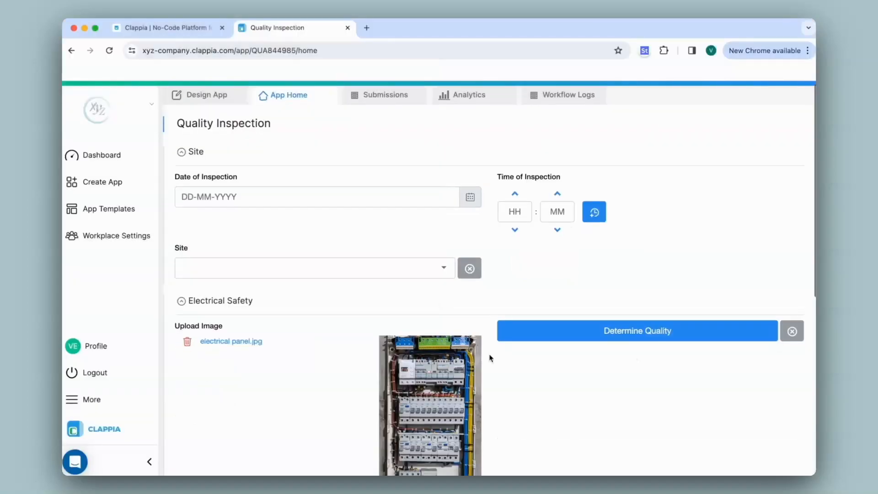
pyautogui.scroll(-3)
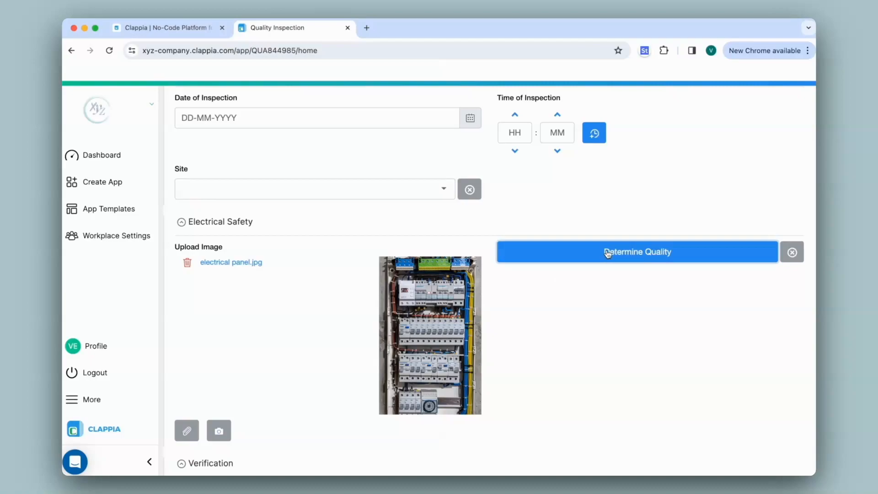
pyautogui.moveTo(631, 250)
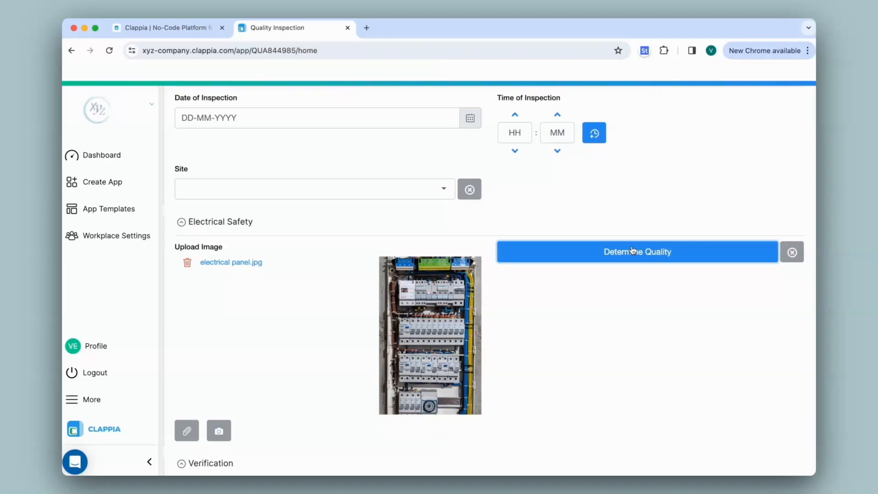
# - Run Determine Quality on the panel photo, read the AI report, and return to Design App
pyautogui.click(637, 251)
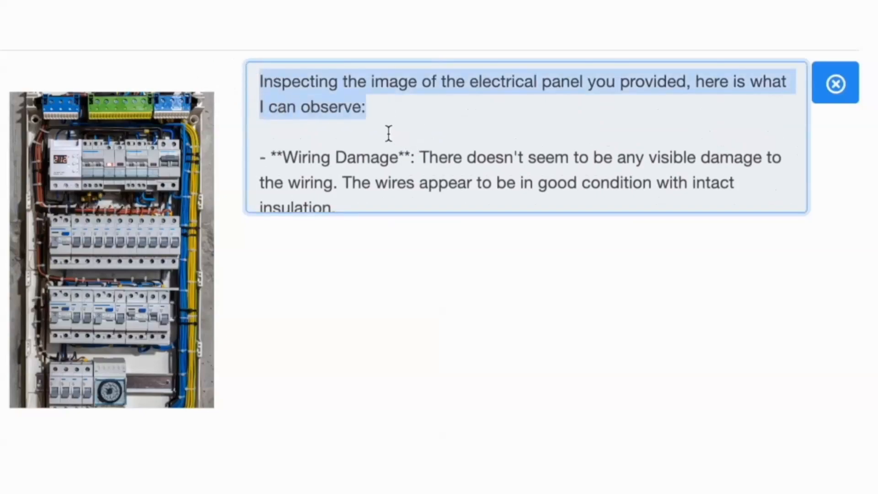
pyautogui.moveTo(420, 163)
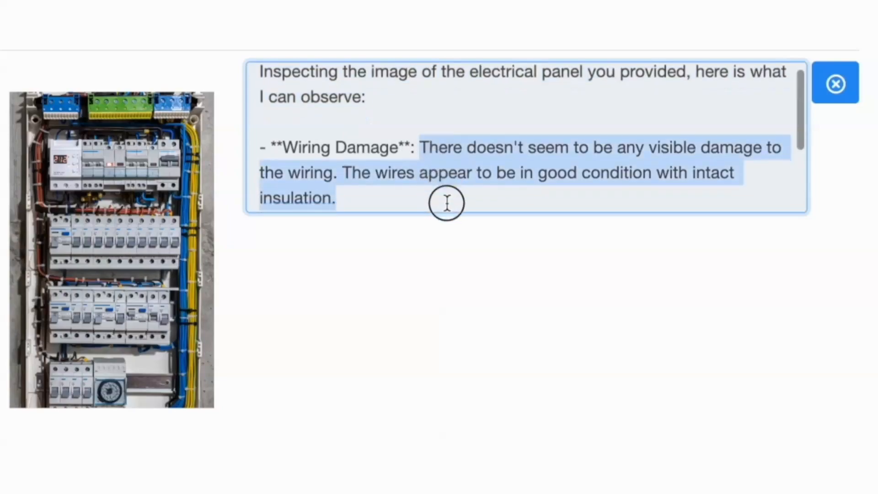
pyautogui.scroll(-3)
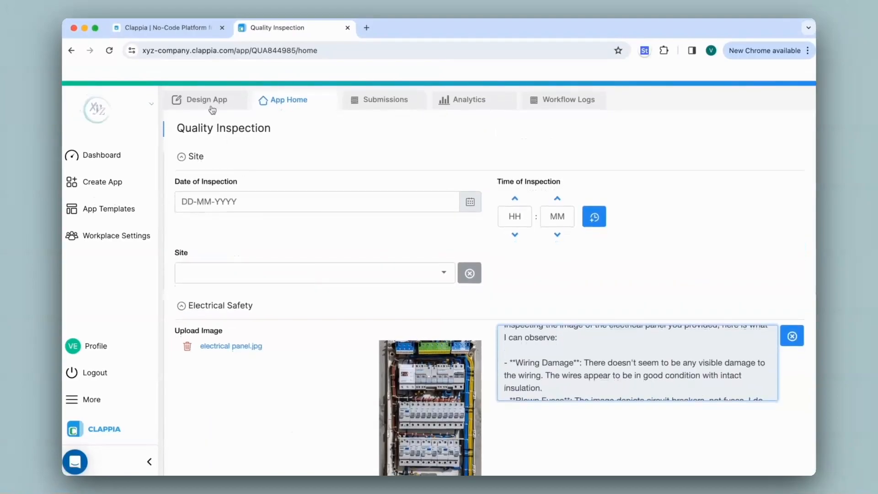
pyautogui.click(207, 99)
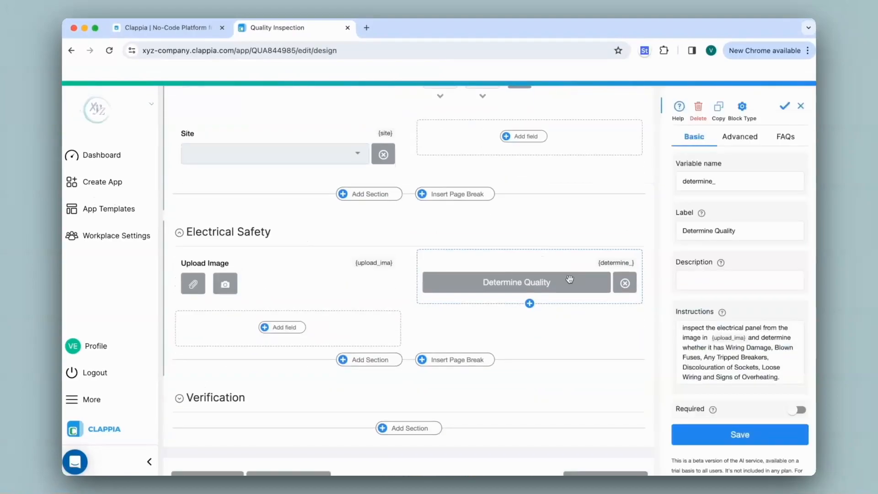
# - Revise the AI instructions to ask yes/no on six numbered conditions, save, and open App Home
pyautogui.click(739, 351)
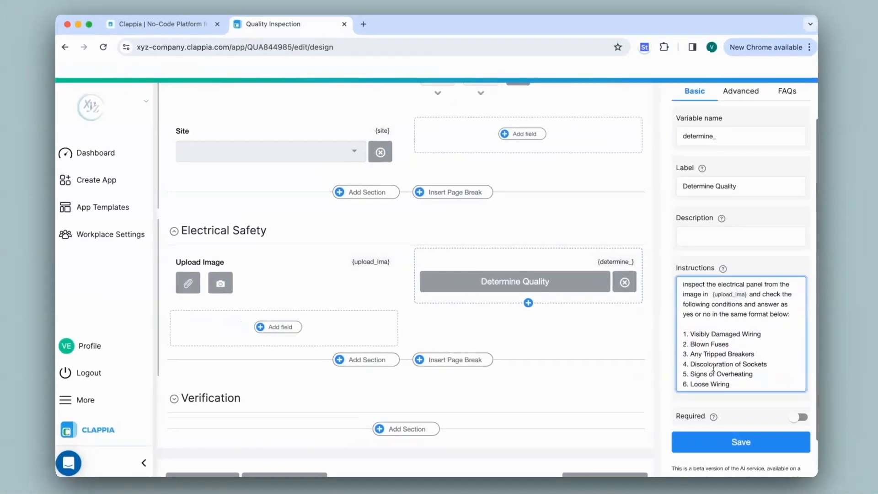
pyautogui.click(740, 442)
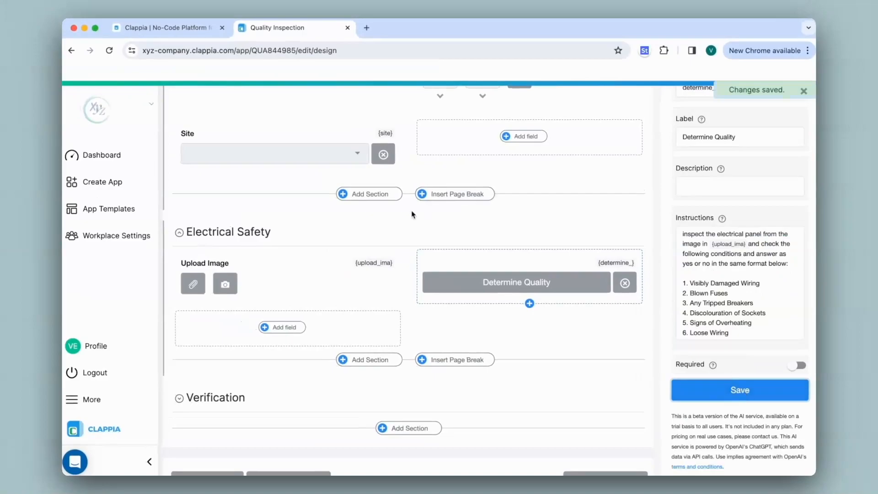
pyautogui.click(289, 99)
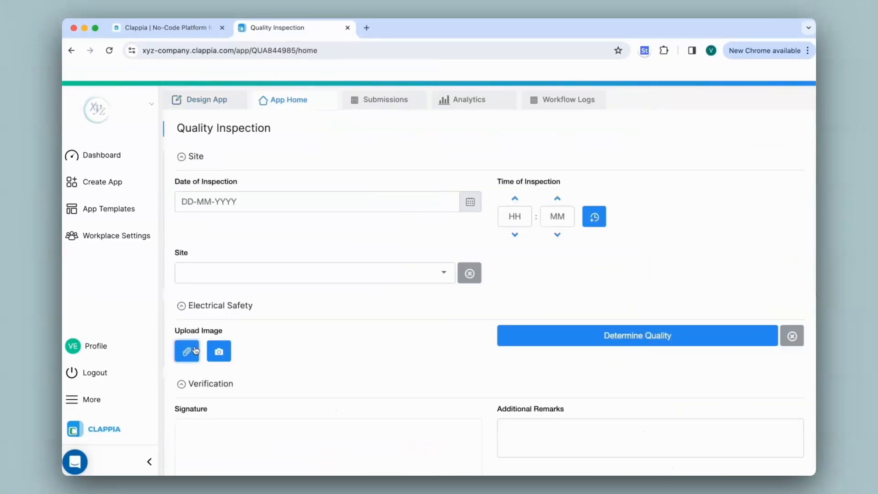
# - Re-attach electrical panel.jpg and run Determine Quality, getting No for every listed condition
pyautogui.click(186, 351)
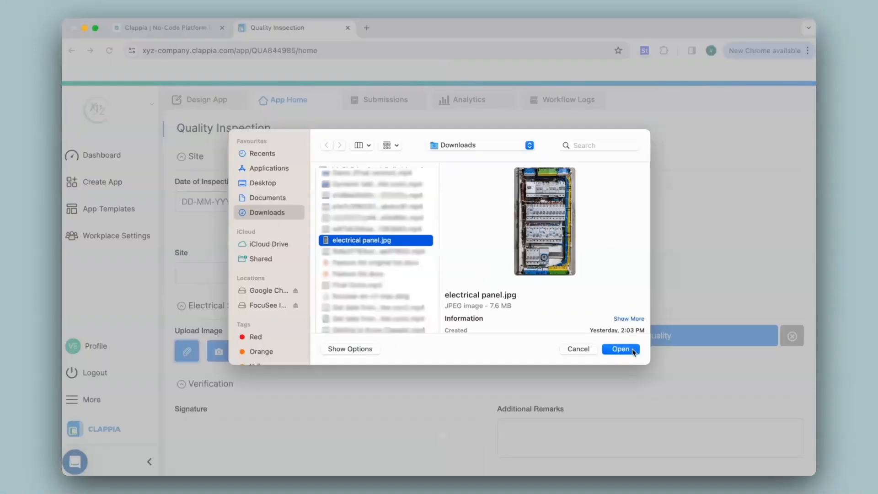
pyautogui.click(620, 349)
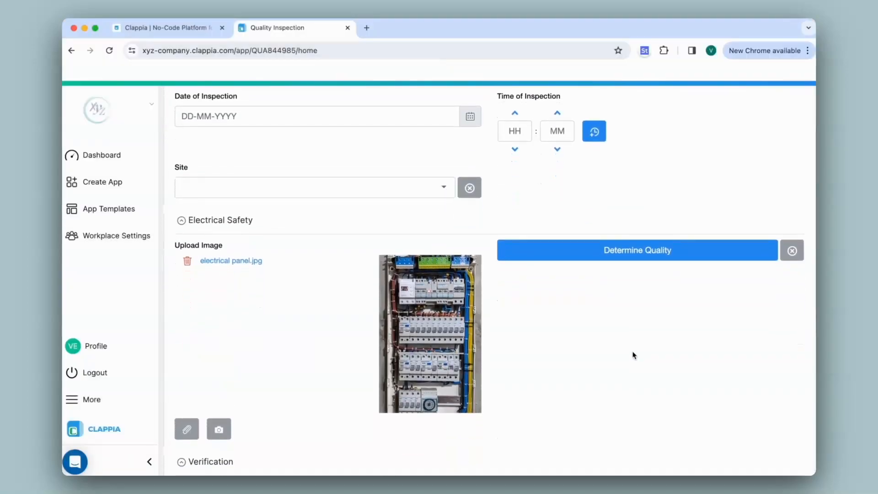
pyautogui.click(637, 250)
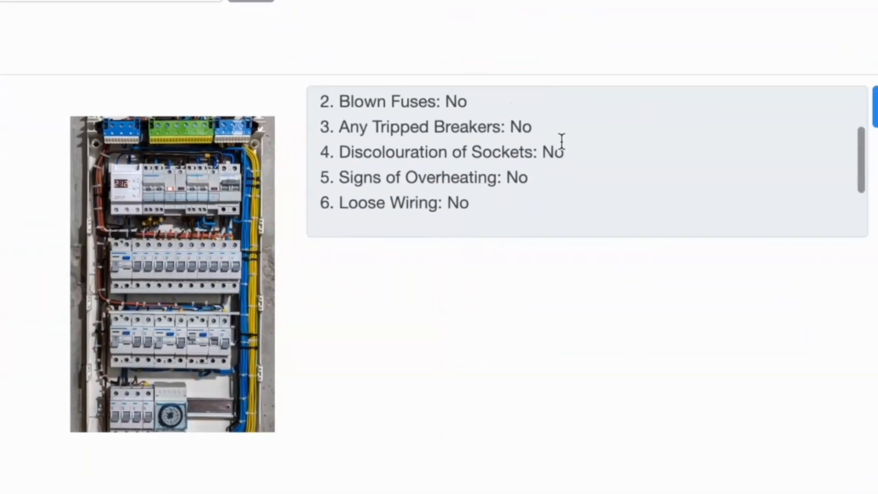
pyautogui.scroll(-3)
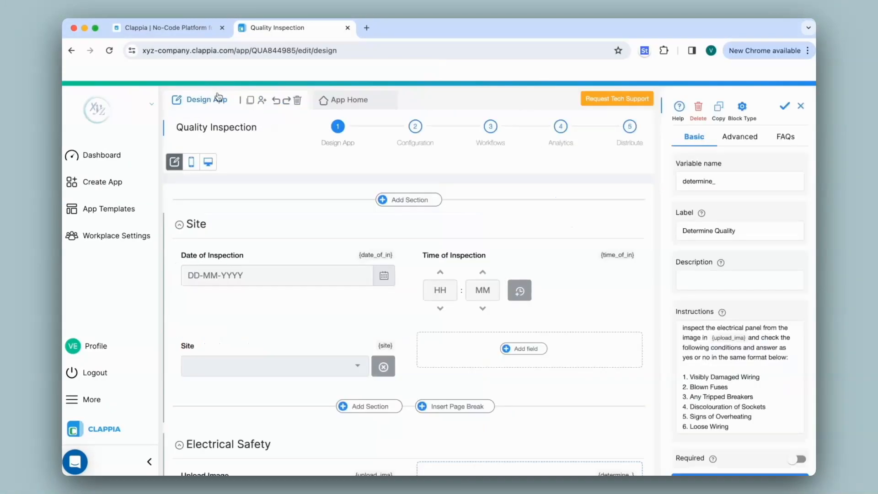
# - Save instructions to display only the six yes/no conditions, then open App Home
pyautogui.scroll(-3)
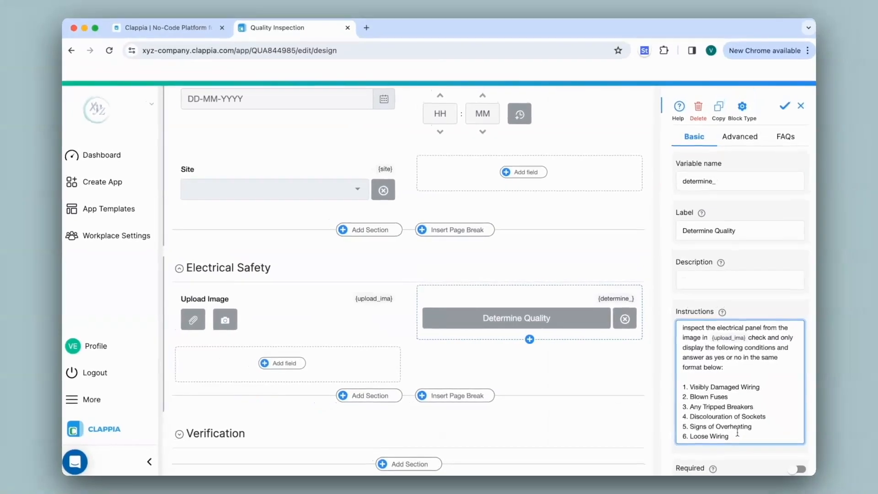
pyautogui.click(739, 390)
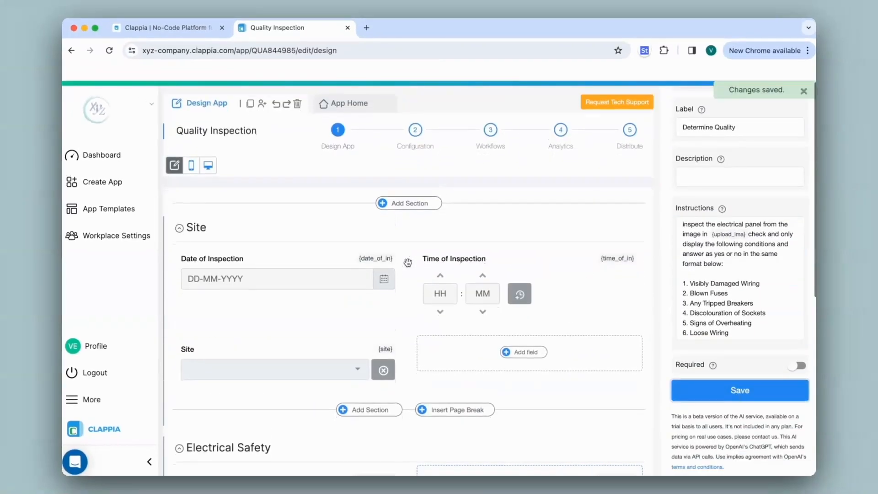
pyautogui.click(289, 100)
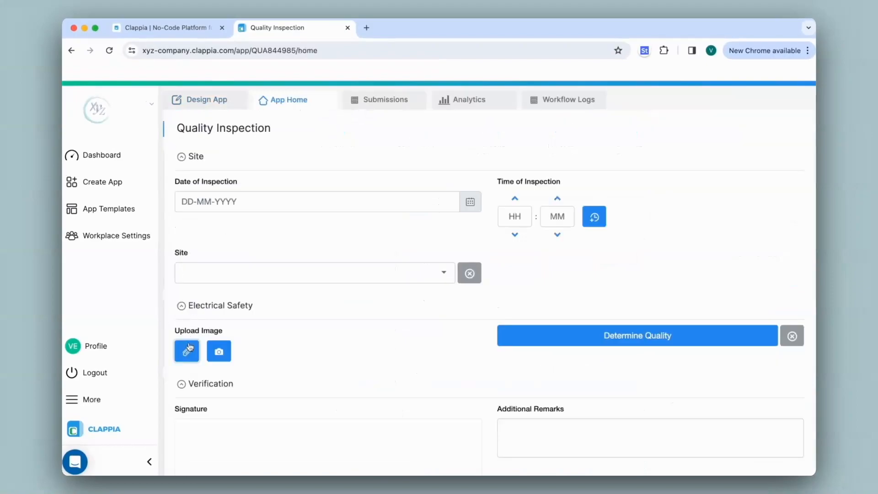
# - Upload electrical panel.jpg so Determine Quality answers the electrical condition list
pyautogui.click(186, 351)
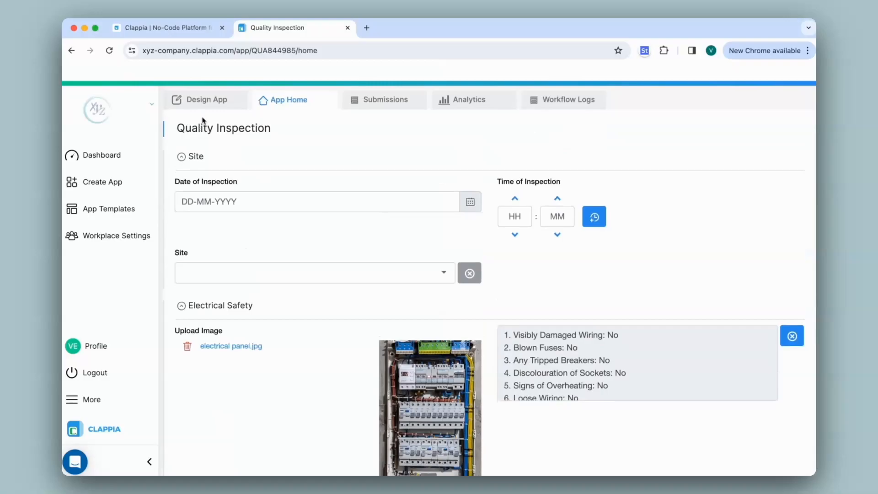
# - Rename the section Cleanliness Inspection and save yes/no room instructions on spills, debris, cables, desk tidiness
pyautogui.click(207, 100)
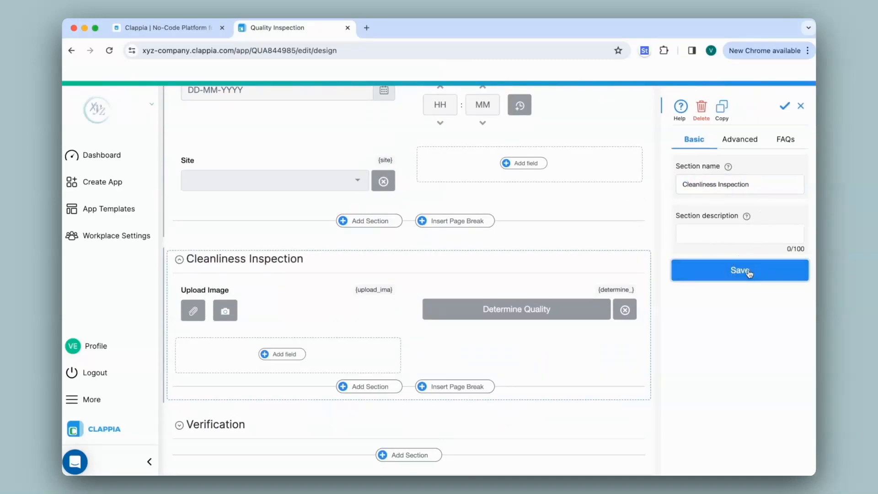
pyautogui.click(516, 309)
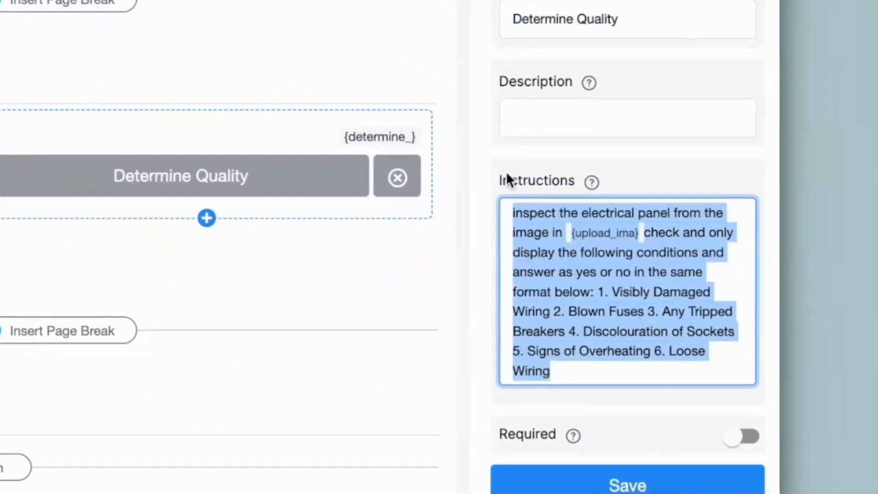
pyautogui.write('inspect the room in {upload_ima')
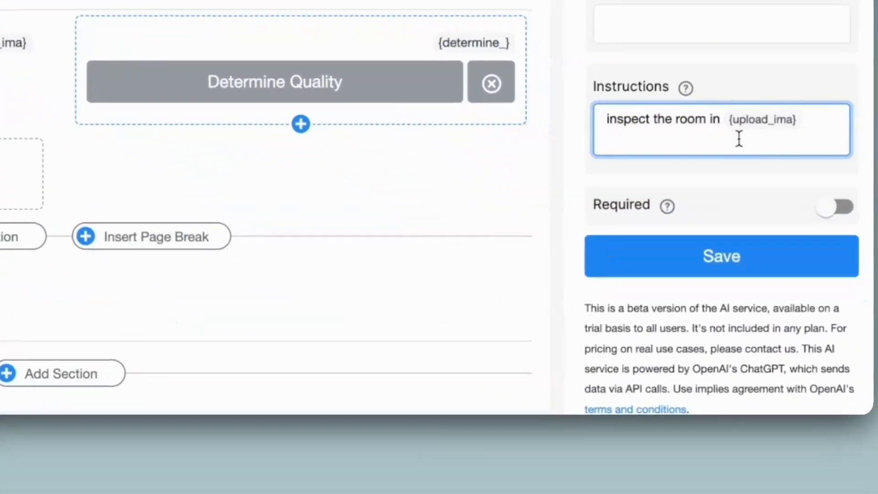
pyautogui.write('and')
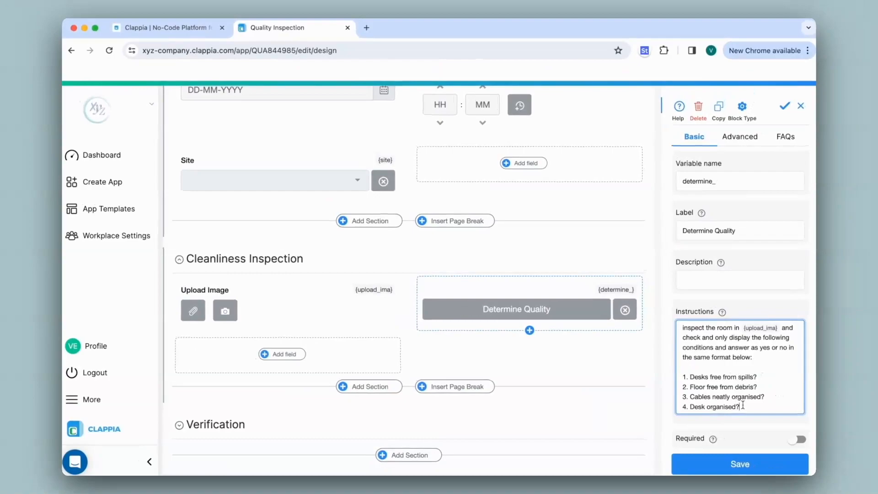
pyautogui.click(740, 463)
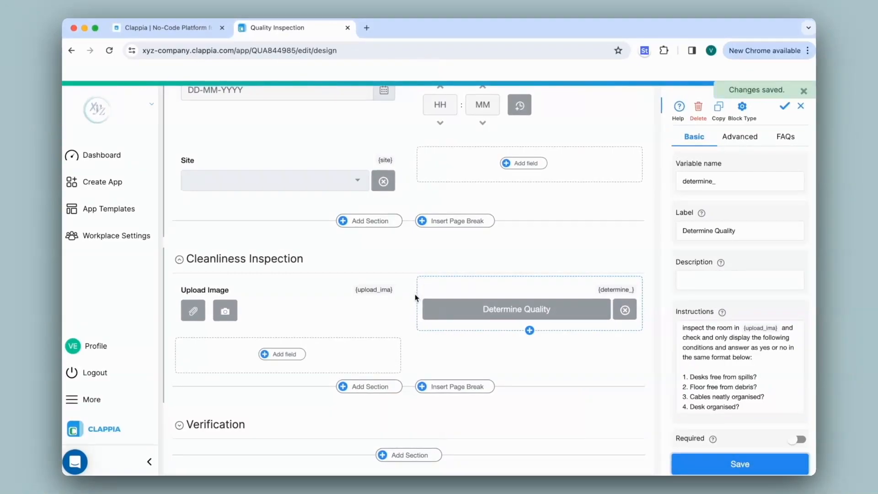
pyautogui.click(289, 99)
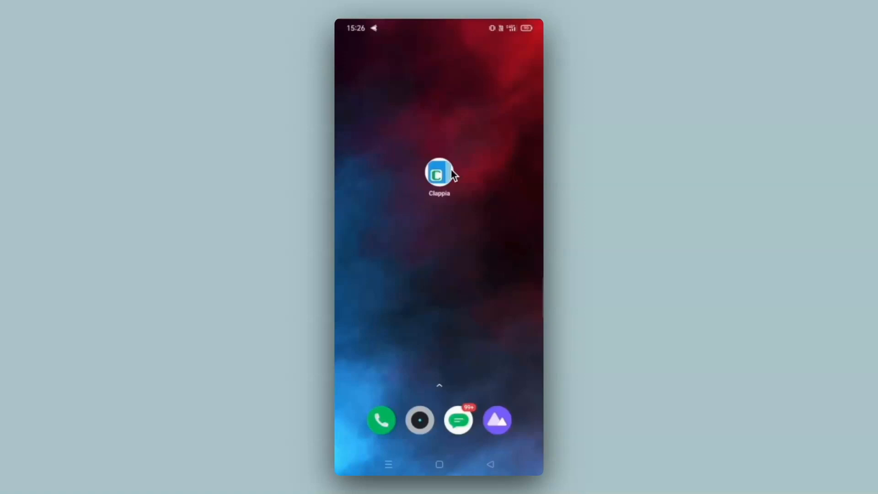
# - On the phone, open Quality Inspection and start the camera at Upload Image
pyautogui.click(439, 173)
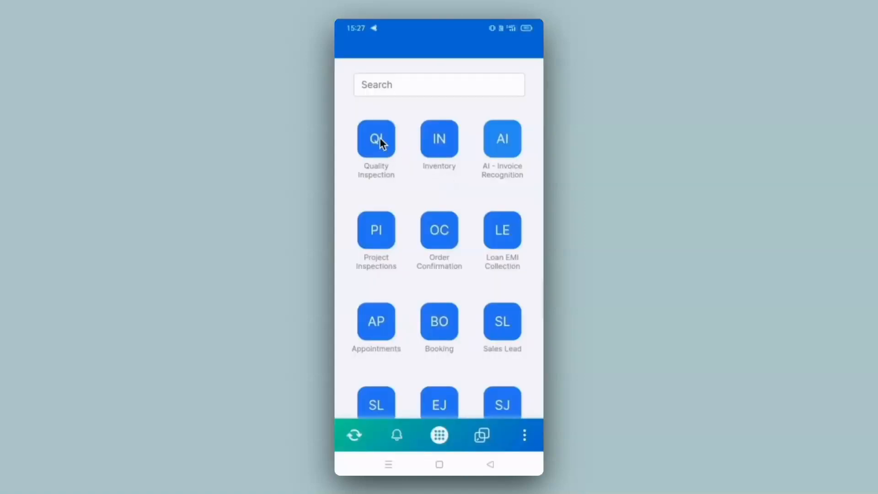
pyautogui.click(376, 138)
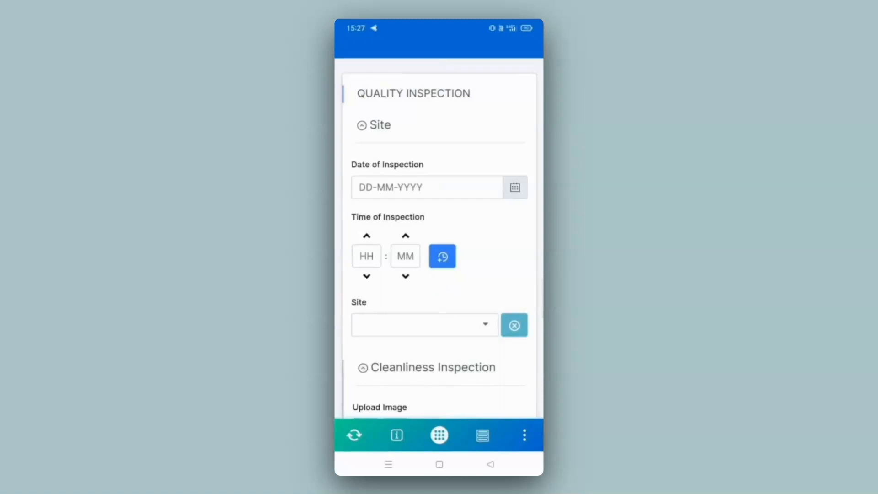
pyautogui.scroll(-3)
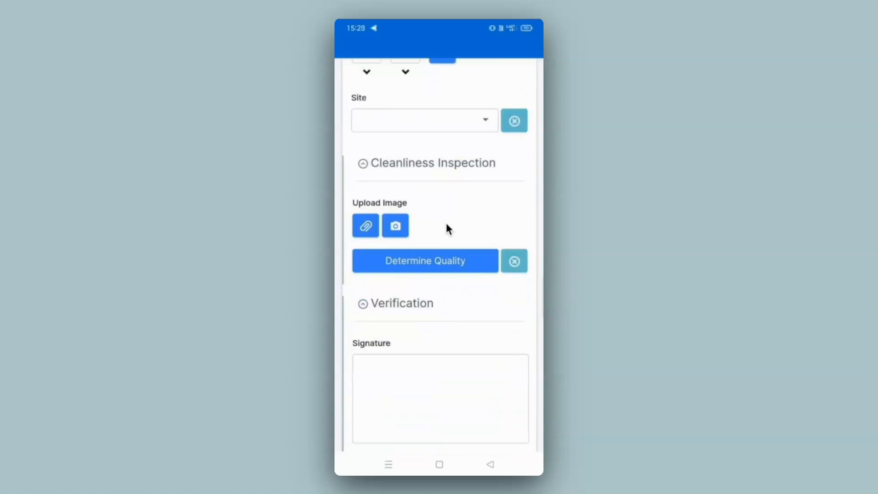
pyautogui.click(395, 224)
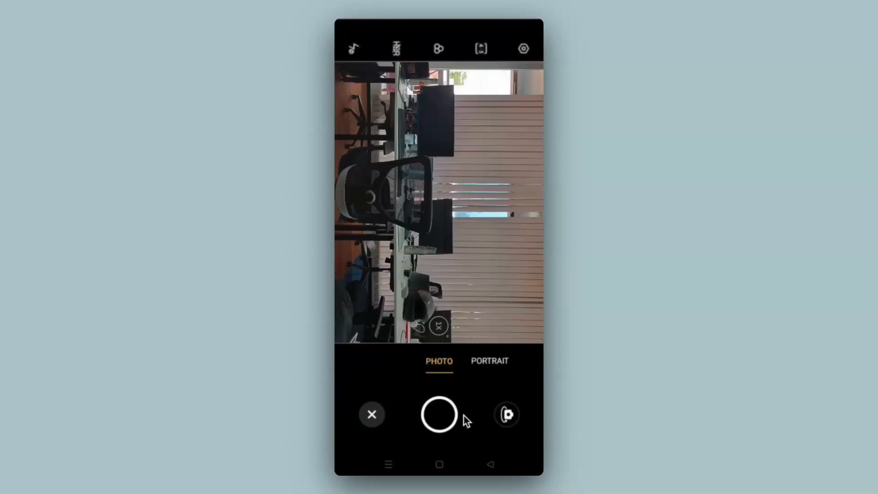
# - Photograph the office room and run Determine Quality on the attached photo
pyautogui.click(439, 414)
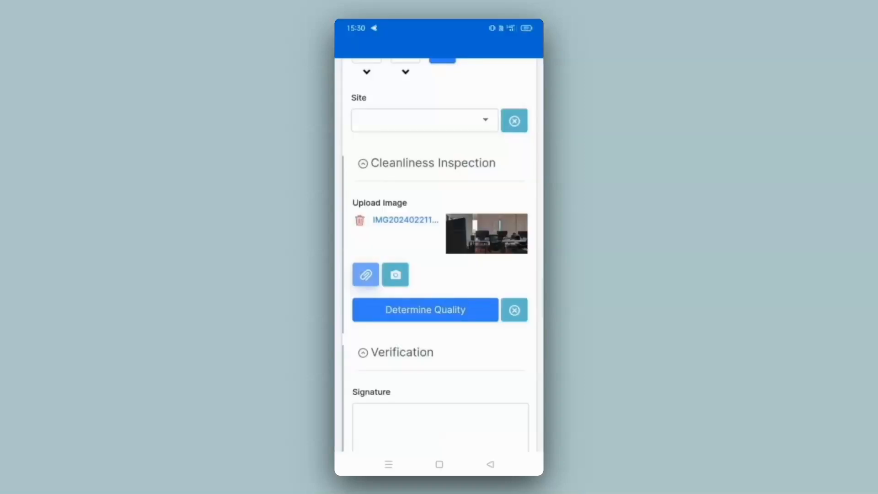
pyautogui.moveTo(490, 319)
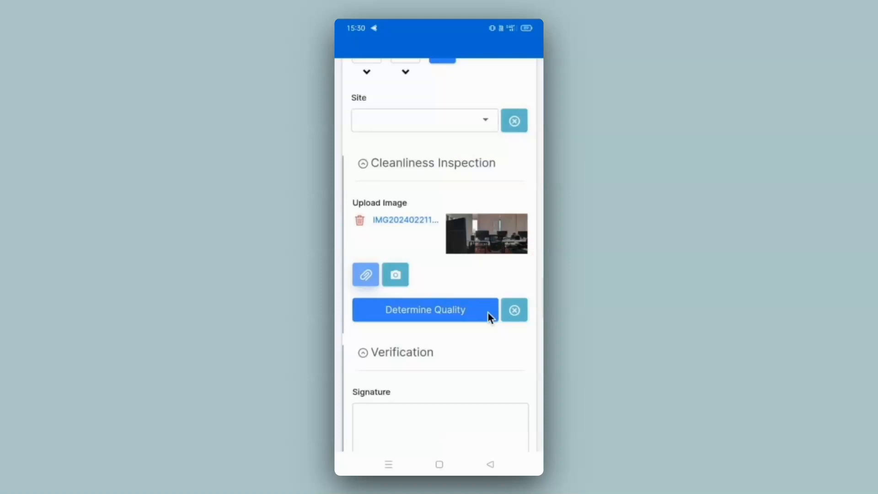
pyautogui.click(424, 309)
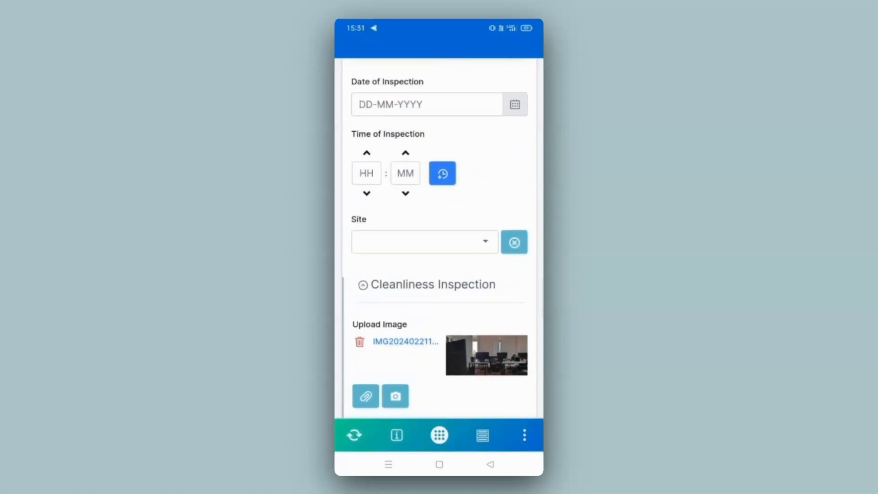
pyautogui.scroll(-3)
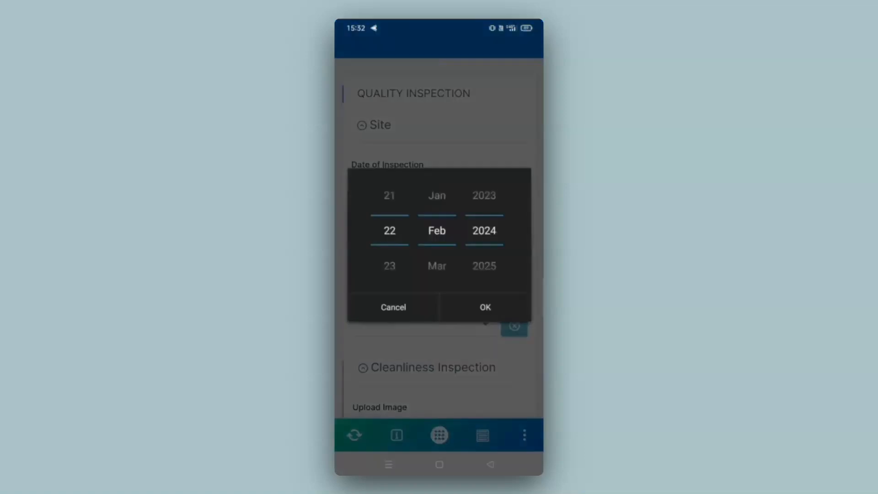
# - Confirm 22 Feb 2024 as the inspection date, then view and close the saved submission
pyautogui.click(484, 307)
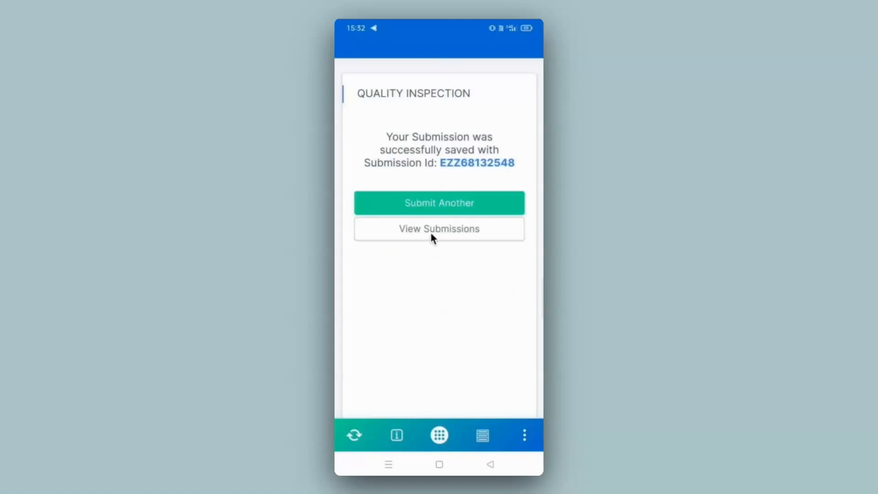
pyautogui.click(439, 228)
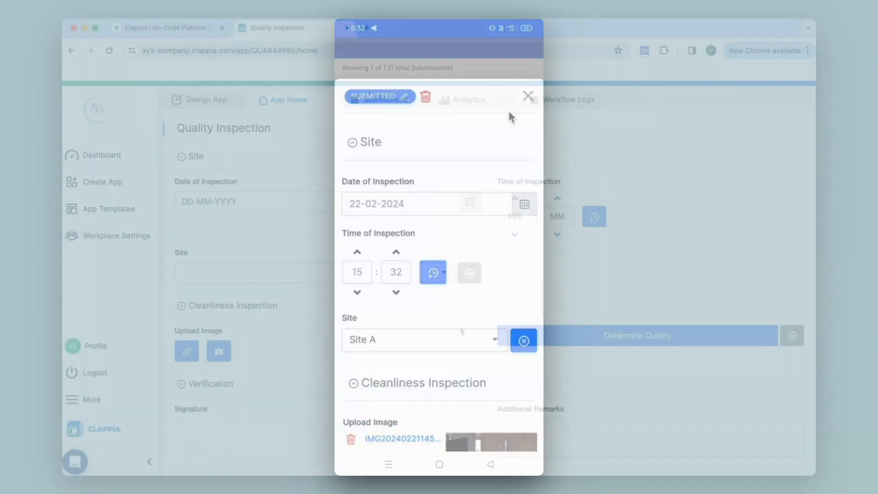
pyautogui.click(527, 96)
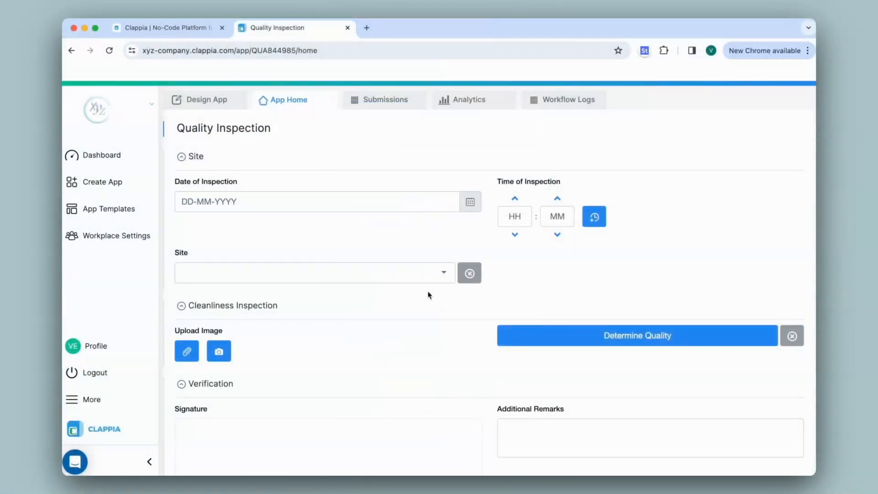
pyautogui.scroll(-3)
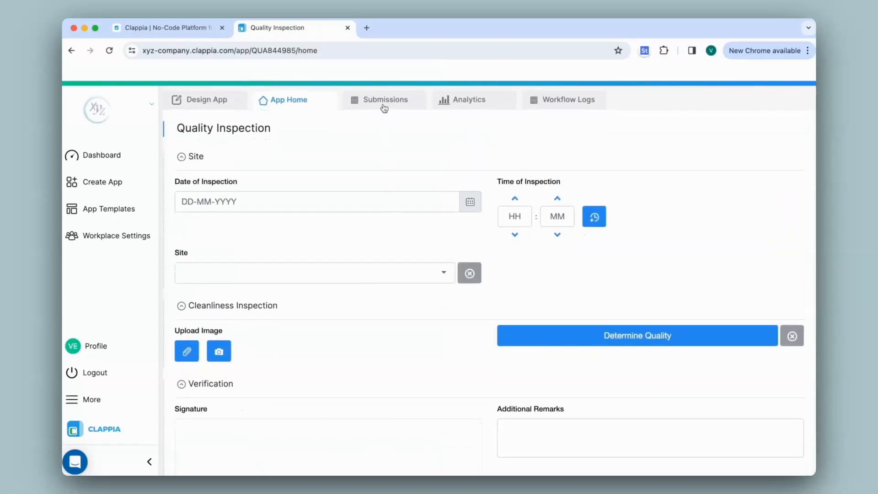
pyautogui.moveTo(444, 299)
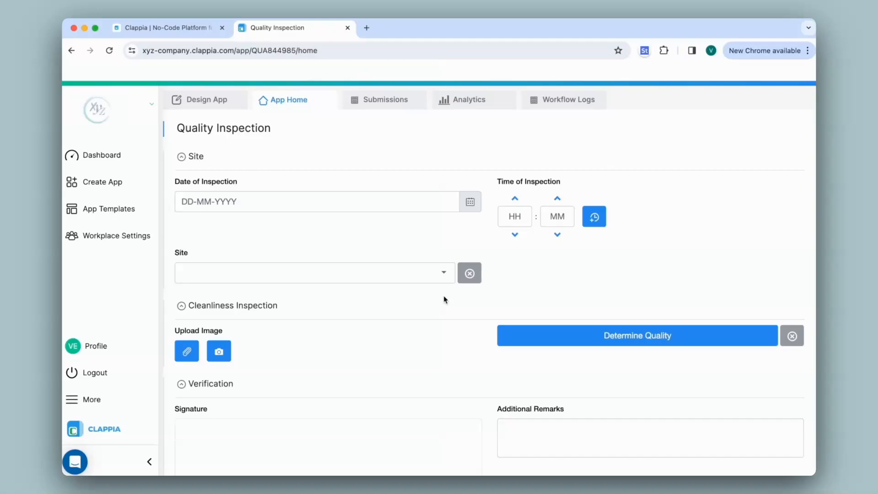
pyautogui.moveTo(185, 97)
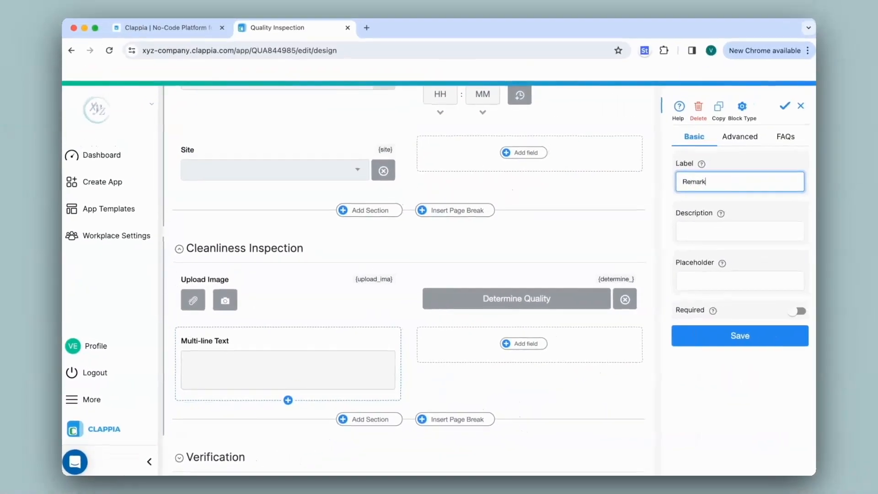
# - Save the Multi-line Text field labelled Remarks below the image upload
pyautogui.click(738, 336)
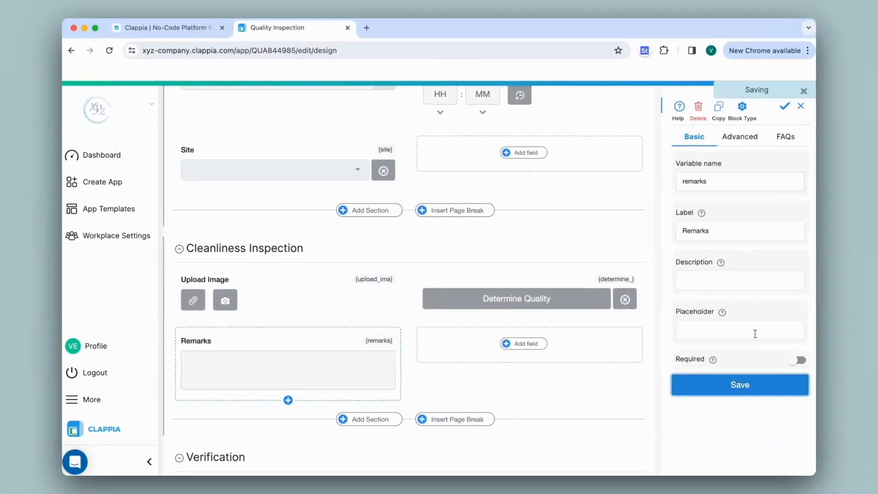